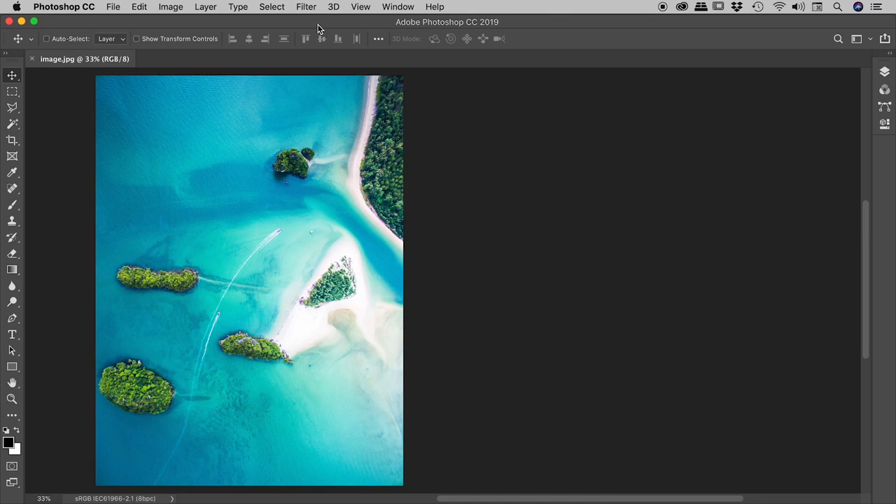
mouse_move(19, 448)
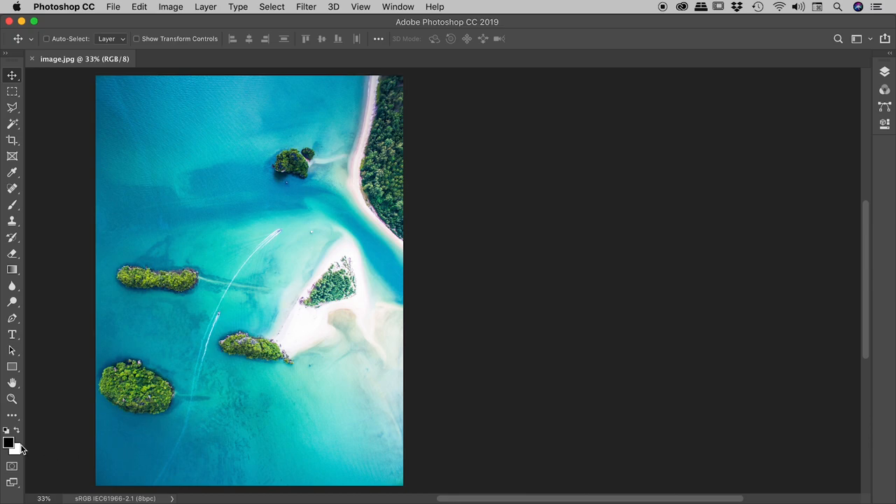
Step: Sample water and island colours from the photo, settling on deep turquoise 06a3c2 as foreground
left_click(8, 443)
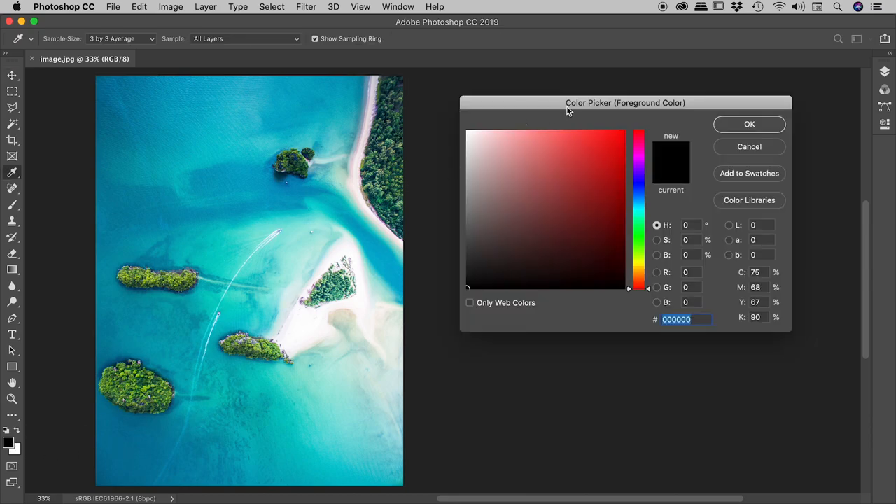
mouse_move(622, 109)
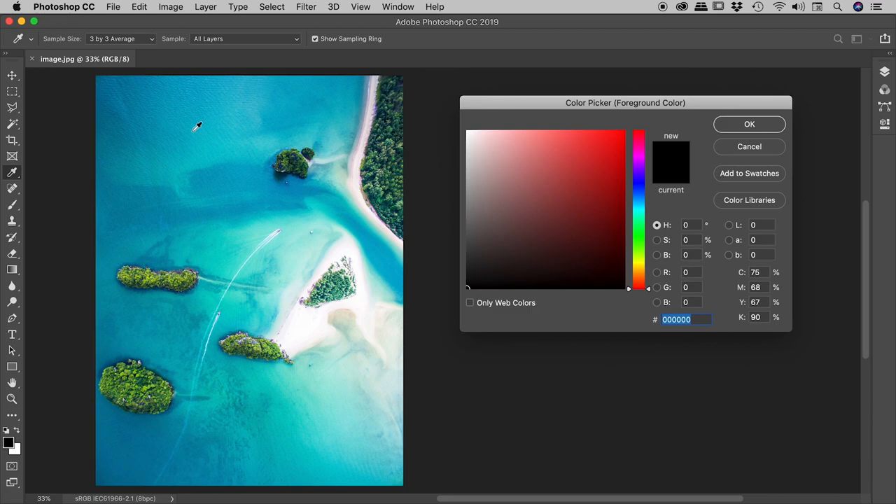
mouse_move(182, 117)
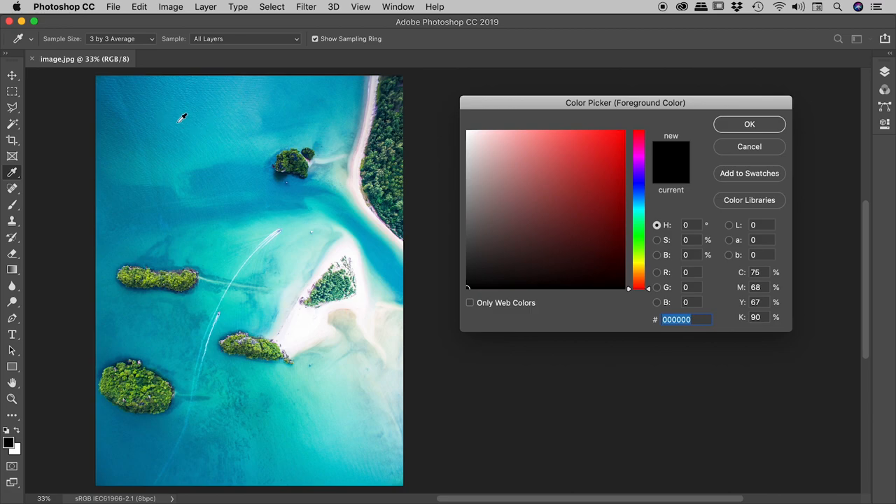
left_click(615, 171)
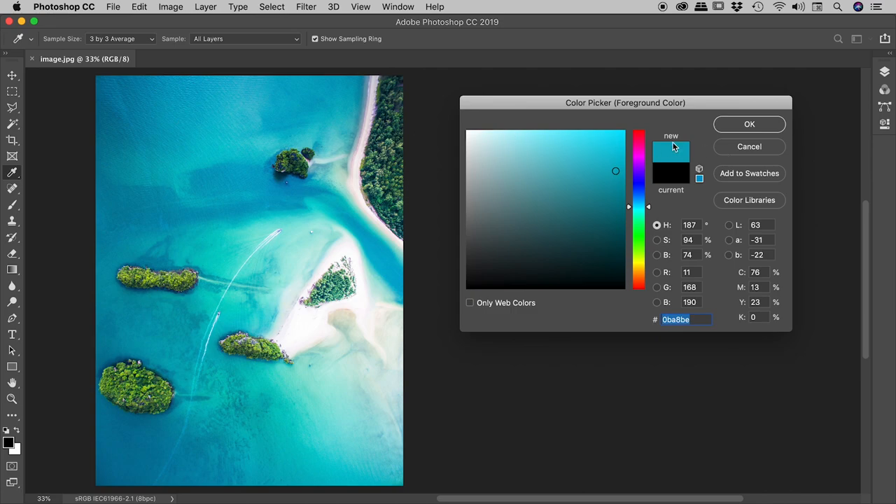
mouse_move(674, 147)
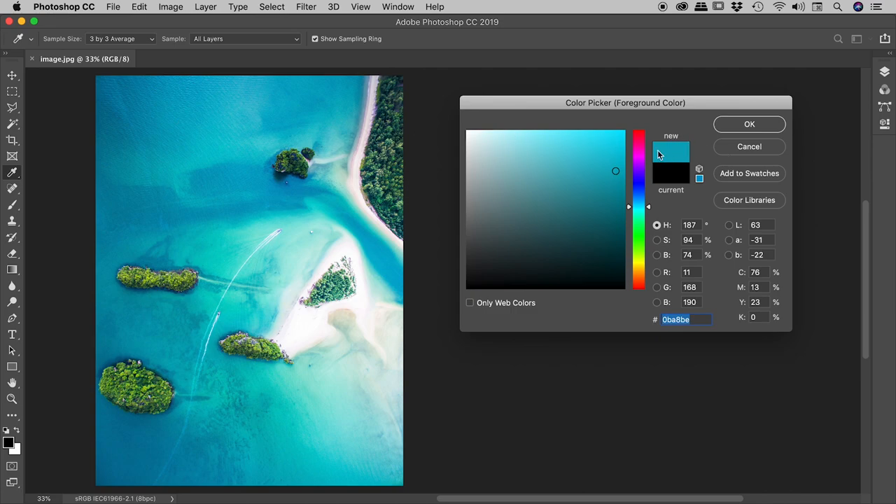
left_click(507, 151)
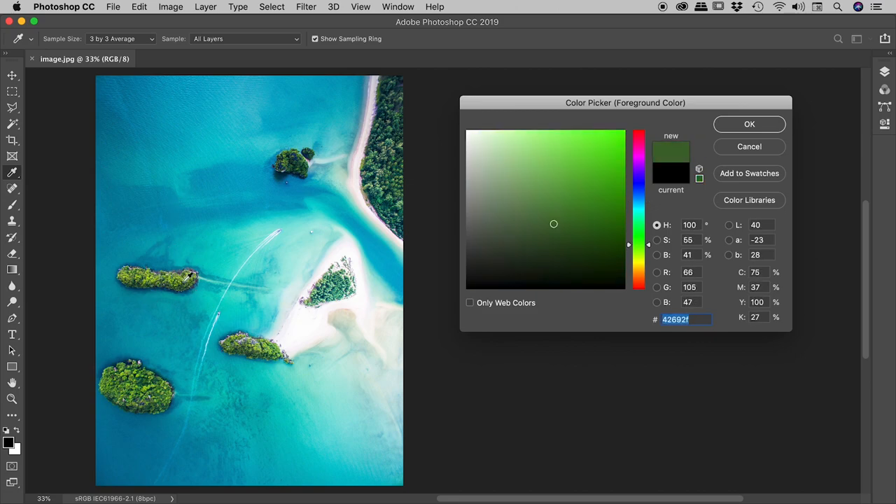
left_click(613, 160)
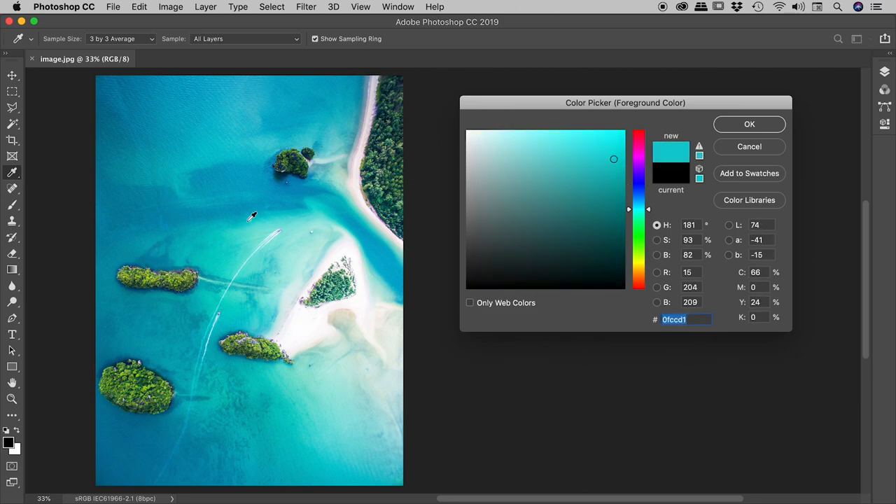
left_click(620, 168)
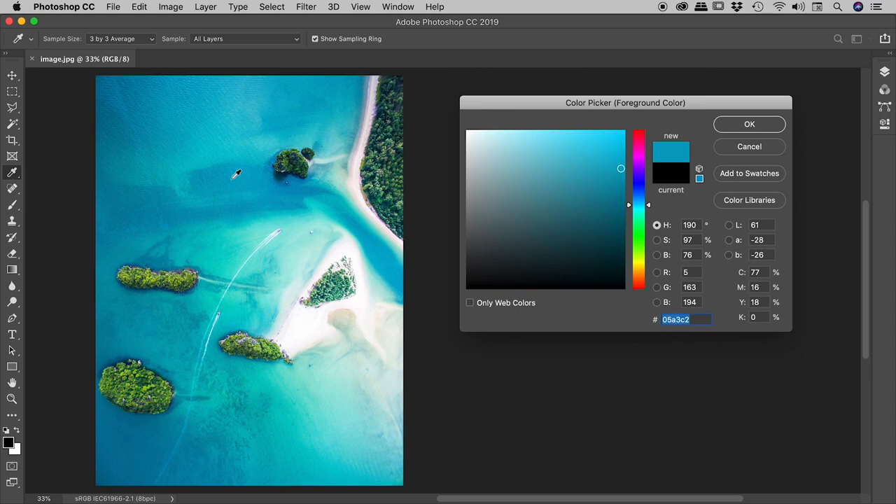
mouse_move(661, 152)
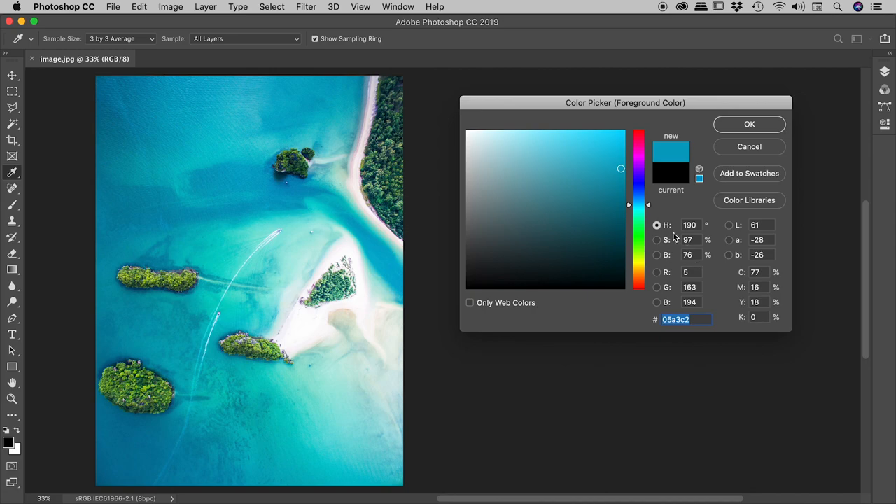
mouse_move(674, 268)
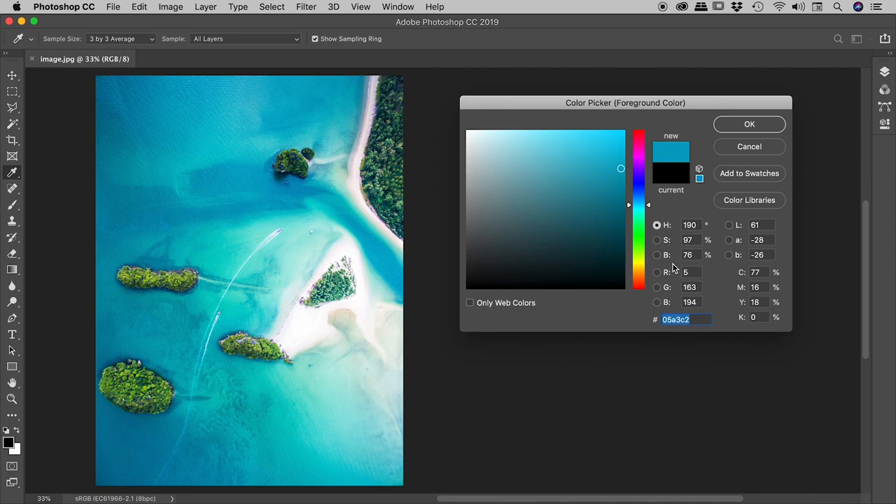
mouse_move(678, 218)
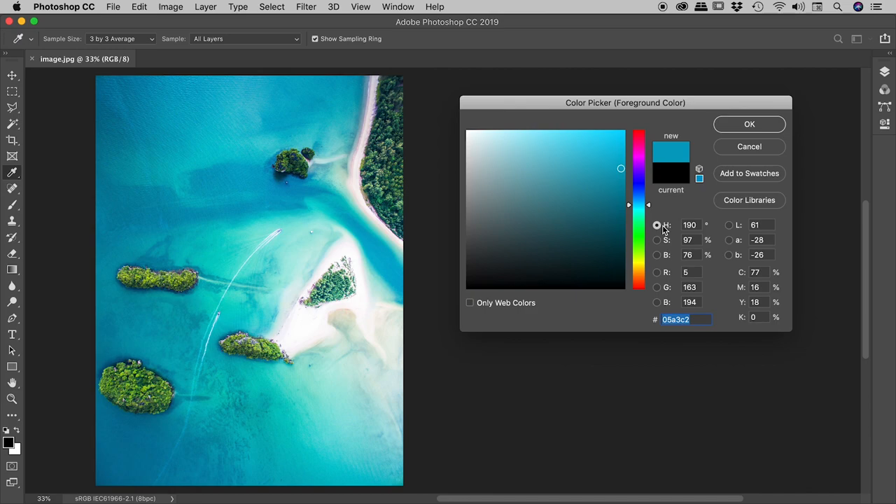
mouse_move(638, 225)
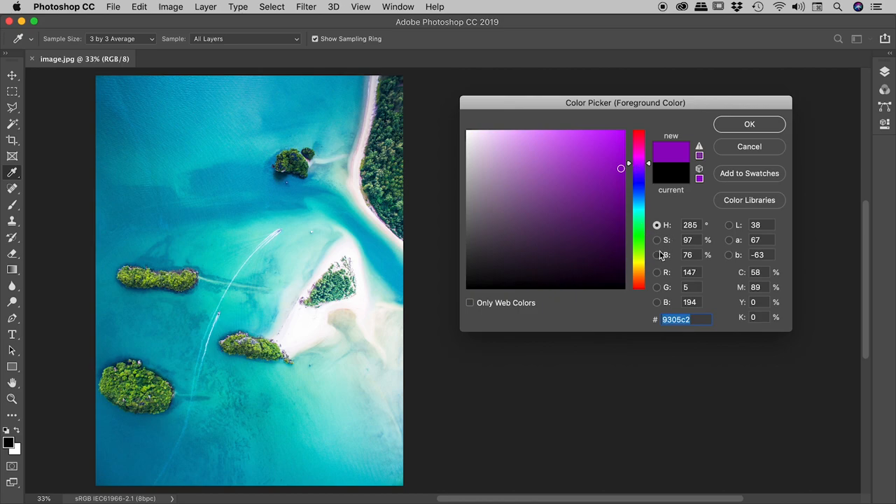
Step: Try purple shades of varying saturation and brightness, then sample the water's turquoise 05a6c6
left_click(591, 204)
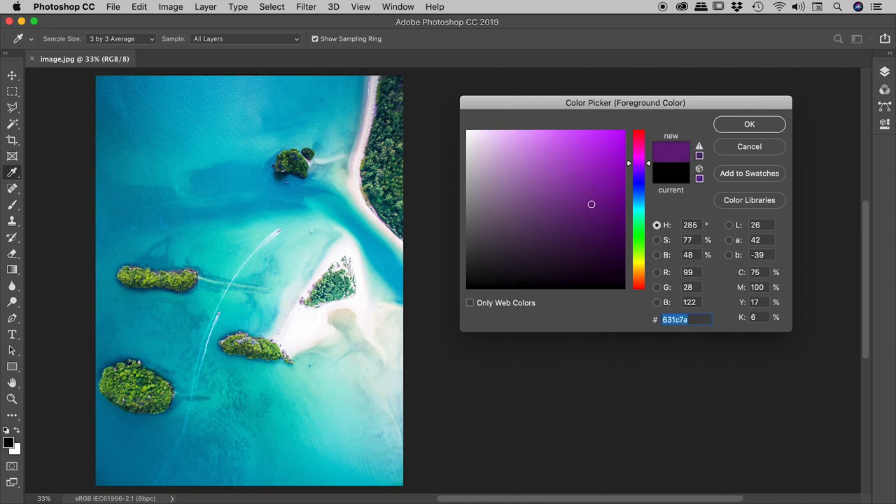
left_click(494, 173)
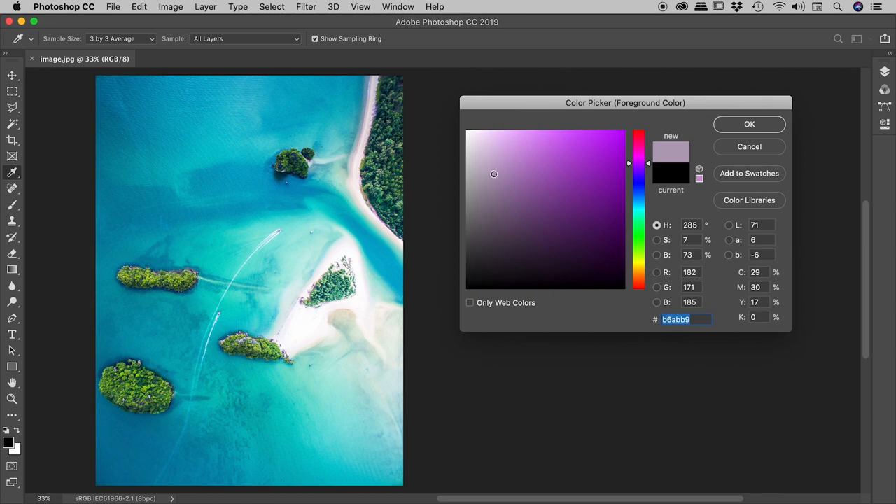
left_click(558, 193)
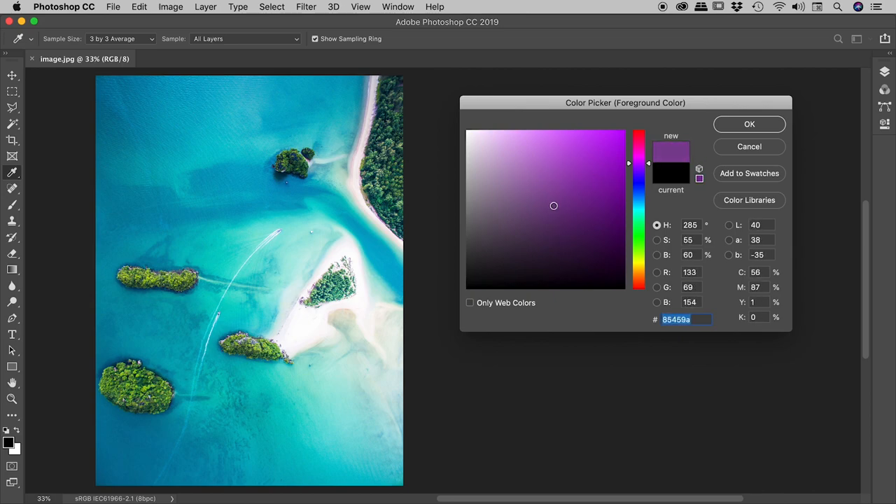
left_click(555, 246)
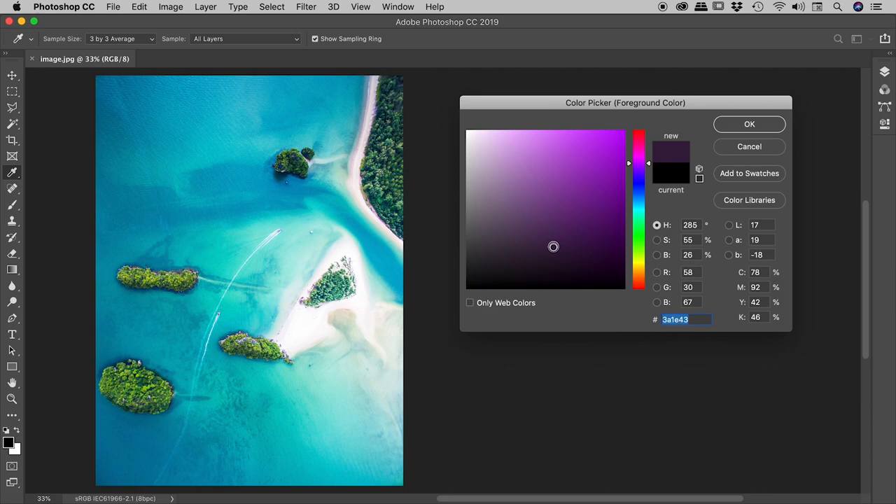
left_click(605, 175)
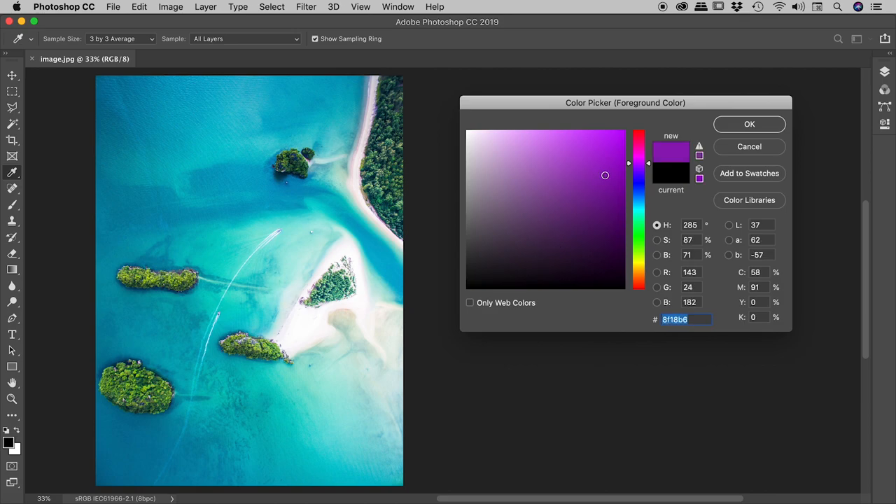
left_click(521, 173)
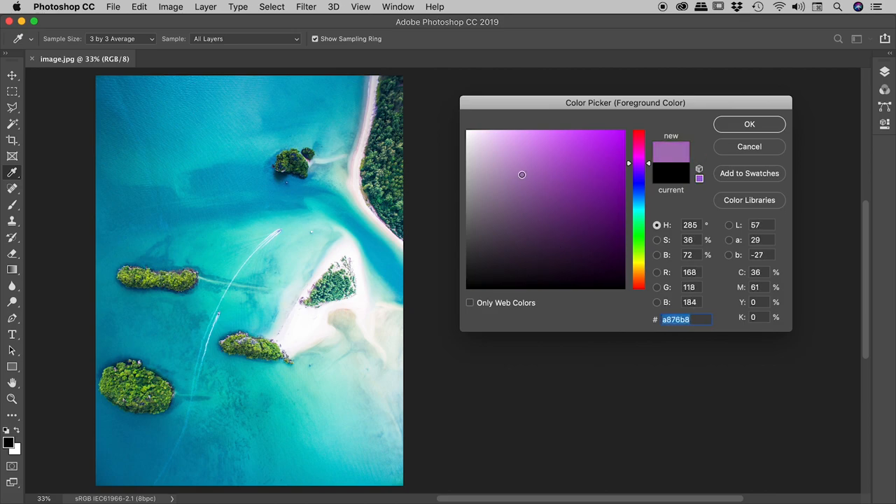
left_click(476, 174)
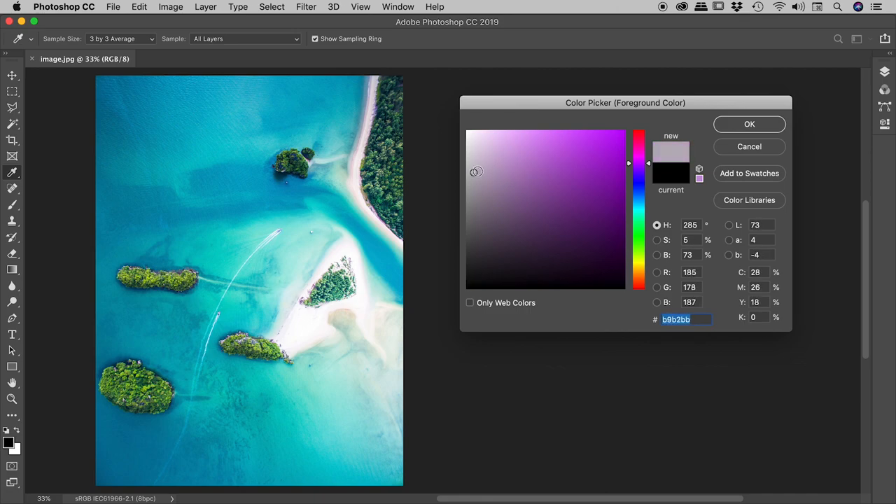
left_click_drag(476, 171, 624, 199)
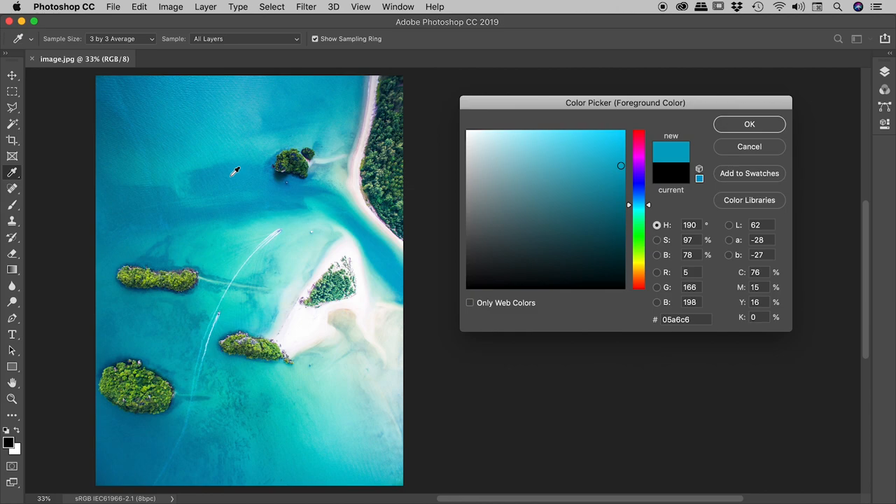
Step: With the S slider active, lower the turquoise's saturation to about 80 then 73 percent
left_click(611, 243)
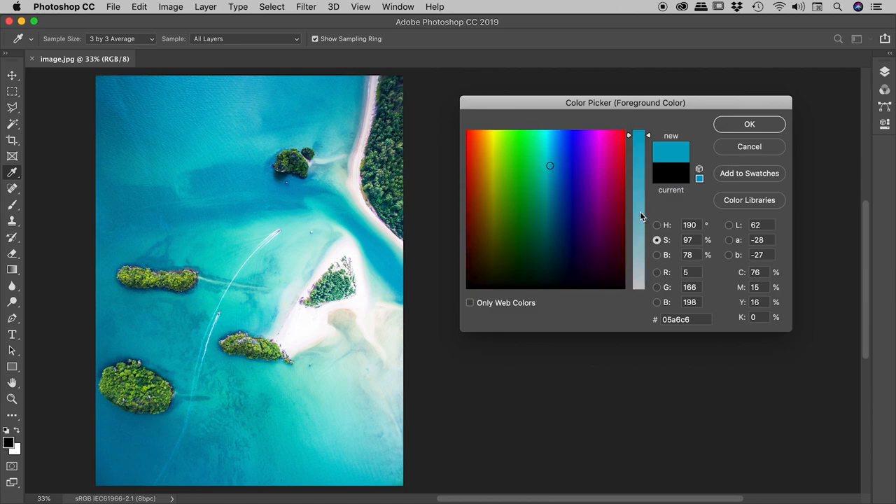
mouse_move(644, 163)
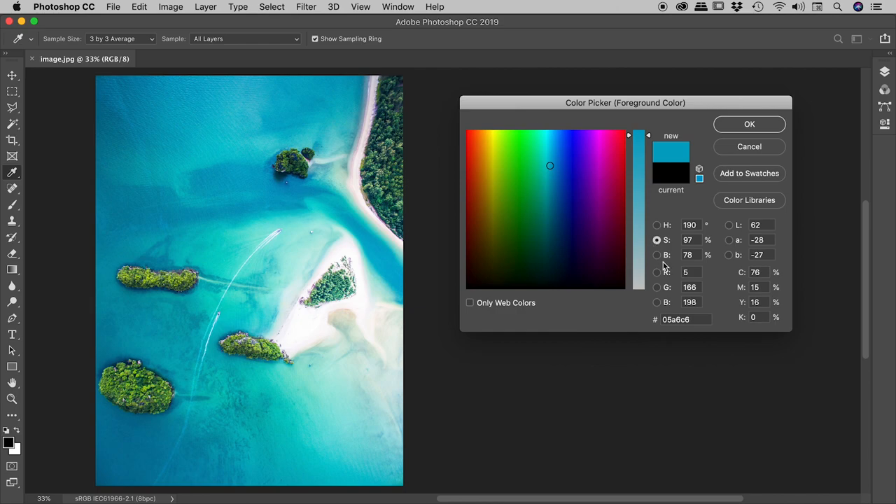
left_click(577, 173)
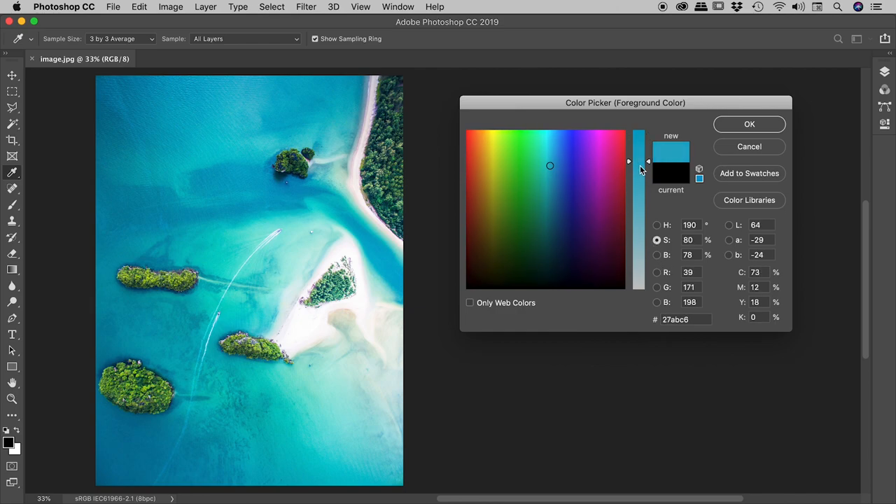
left_click_drag(638, 161, 638, 205)
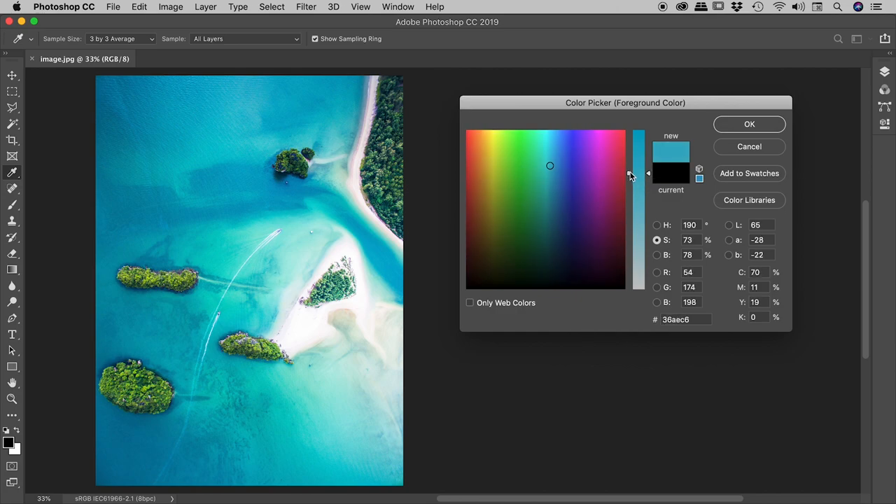
left_click_drag(629, 175, 637, 191)
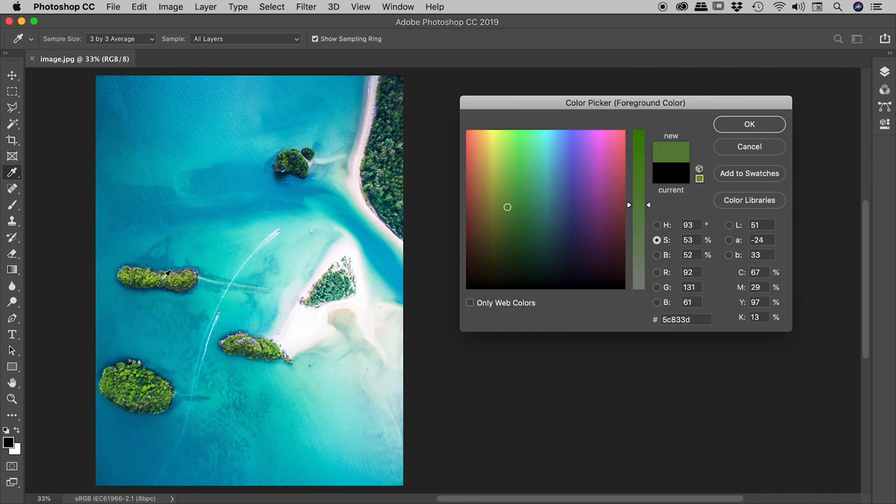
Step: Sample an island green, then with the B slider raise it to 76 and settle at 64 percent brightness
left_click(507, 212)
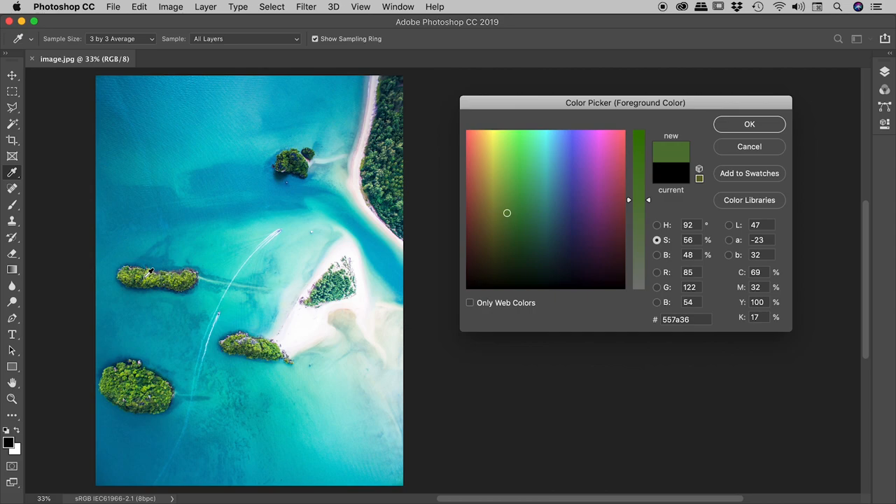
mouse_move(196, 273)
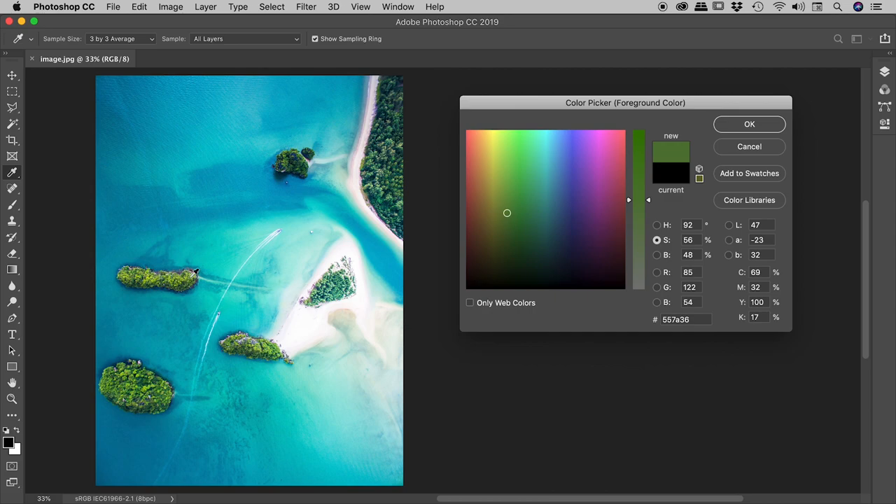
left_click(656, 255)
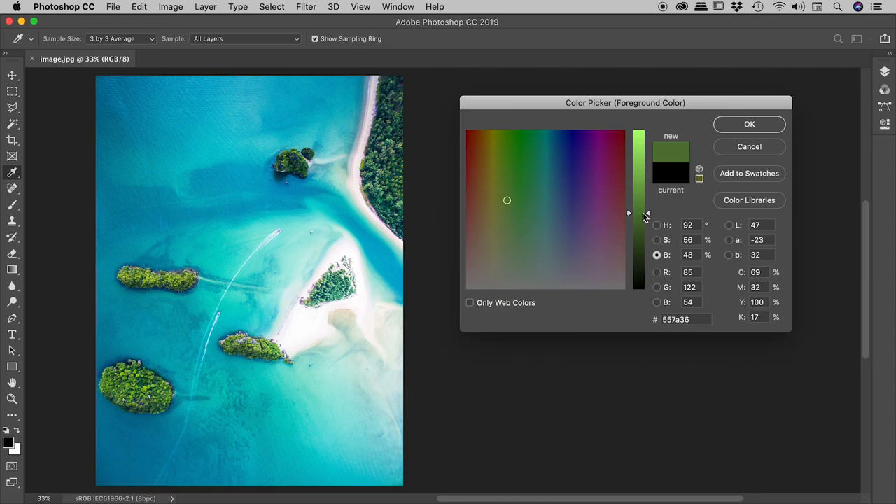
left_click_drag(638, 213, 639, 171)
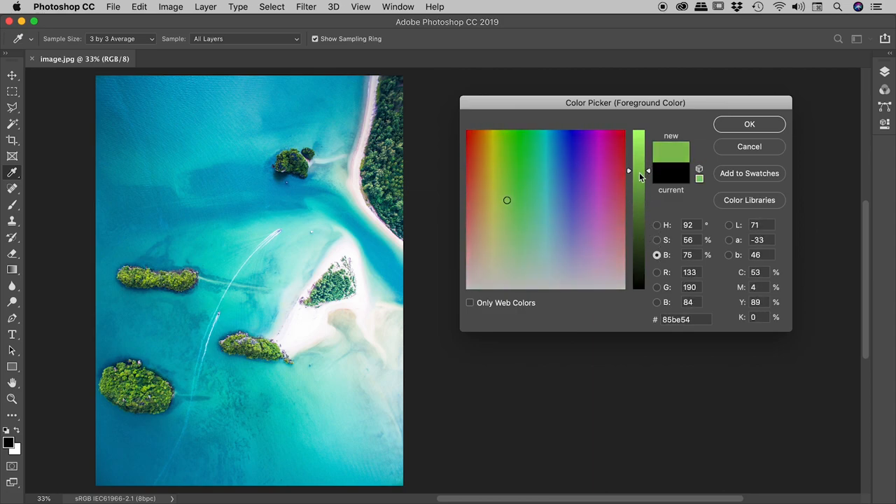
left_click_drag(629, 171, 629, 180)
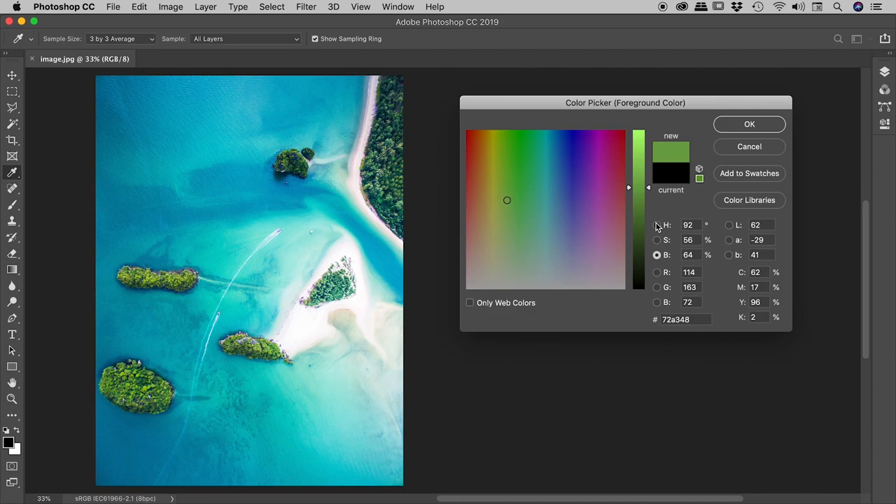
Step: Cancel the Color Picker, returning to the aerial island photo
left_click(747, 147)
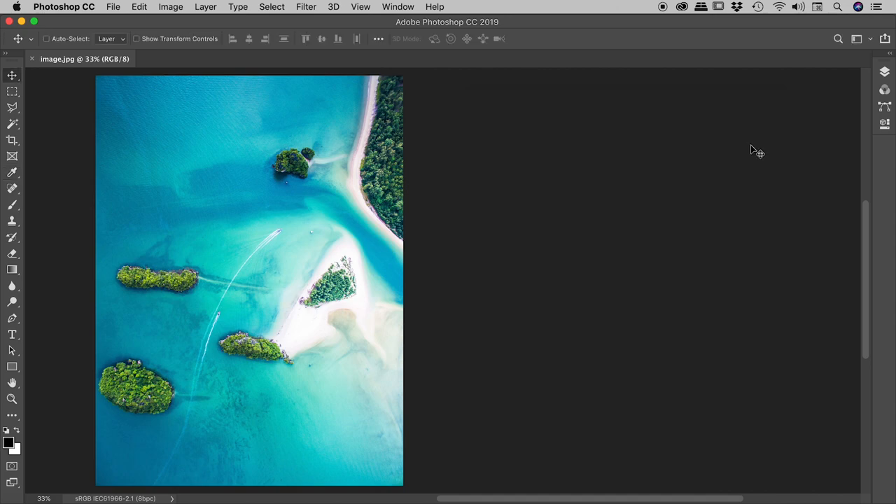
mouse_move(119, 375)
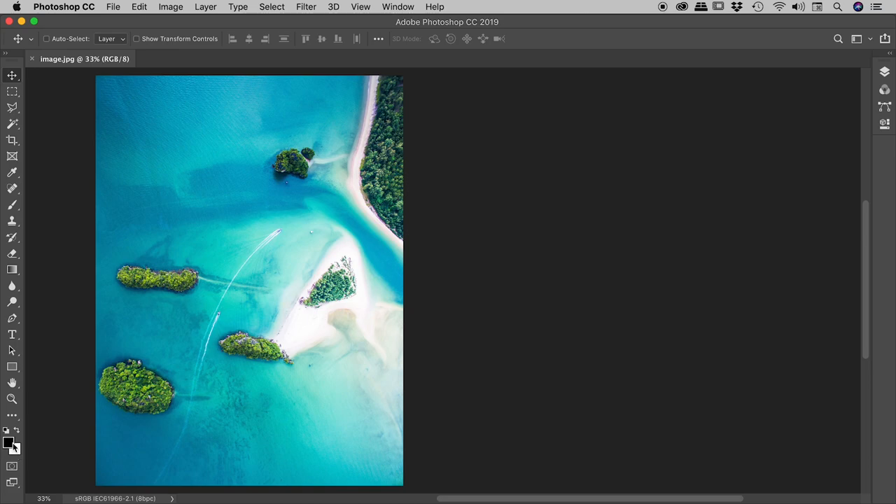
Step: Reopen the foreground Color Picker, choose a muted red, then move to pure white ffffff
left_click(10, 442)
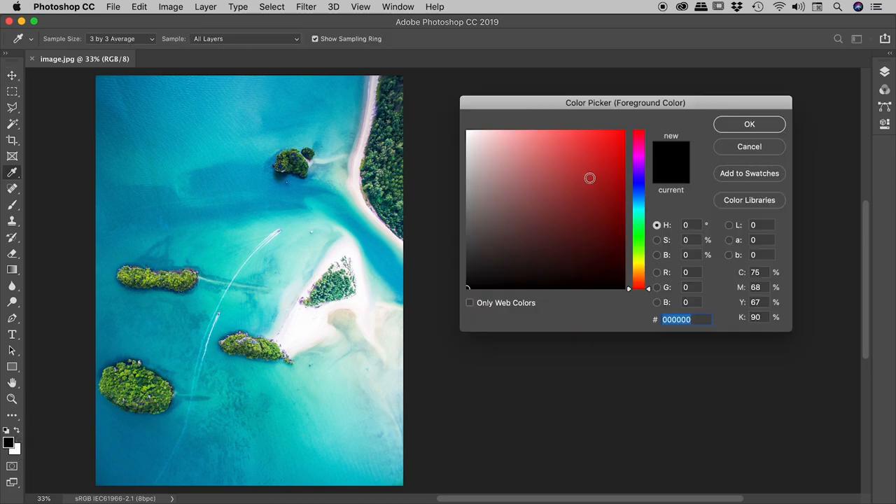
left_click(552, 151)
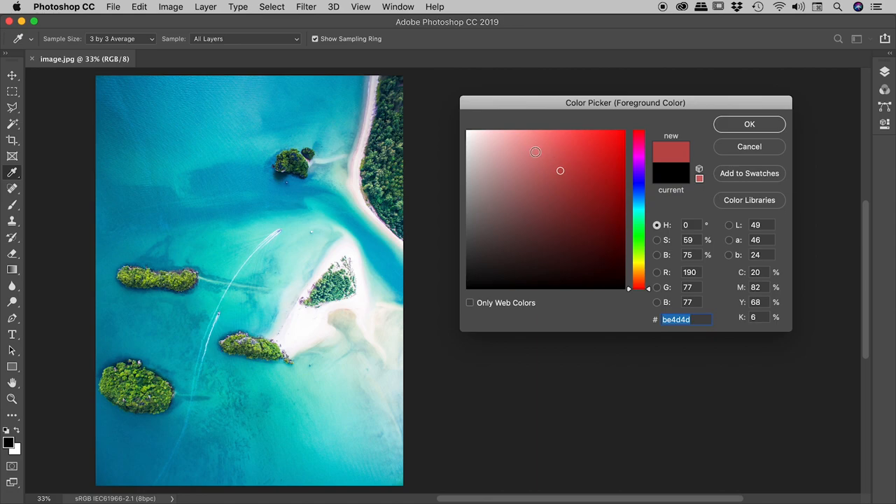
left_click(467, 133)
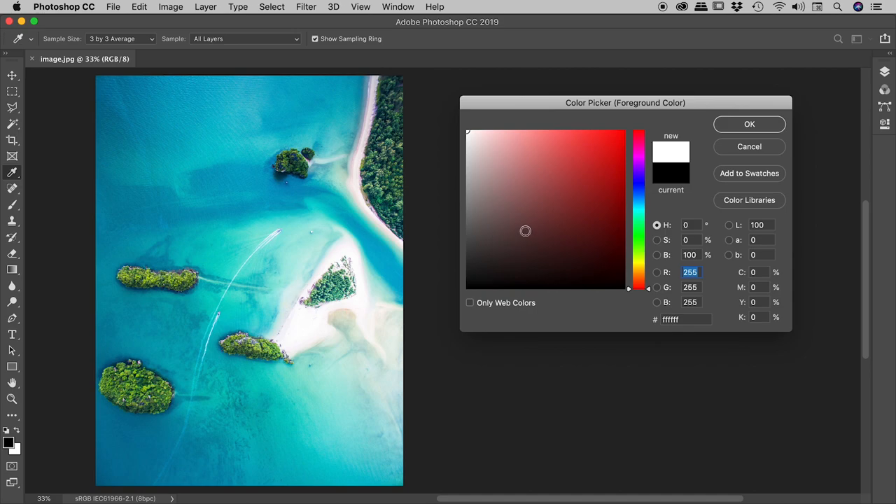
Step: Replace white's 255 RGB values with 0 to get pure black 000000
left_click(405, 333)
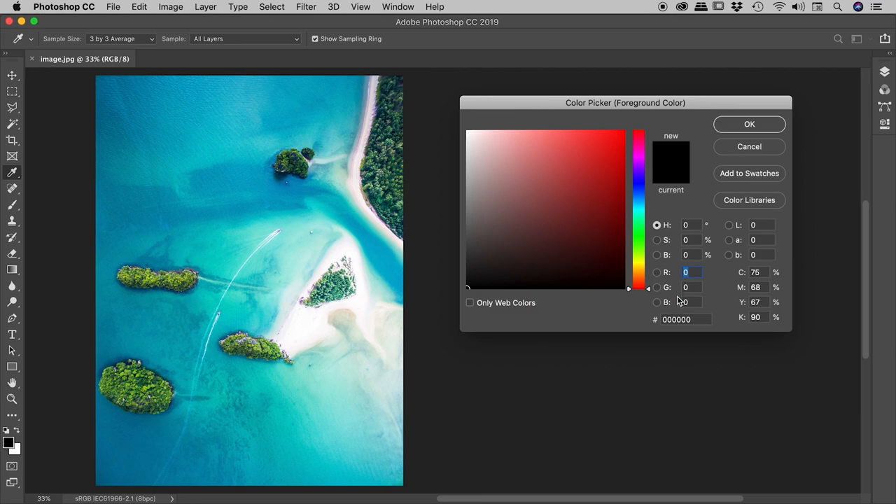
mouse_move(616, 314)
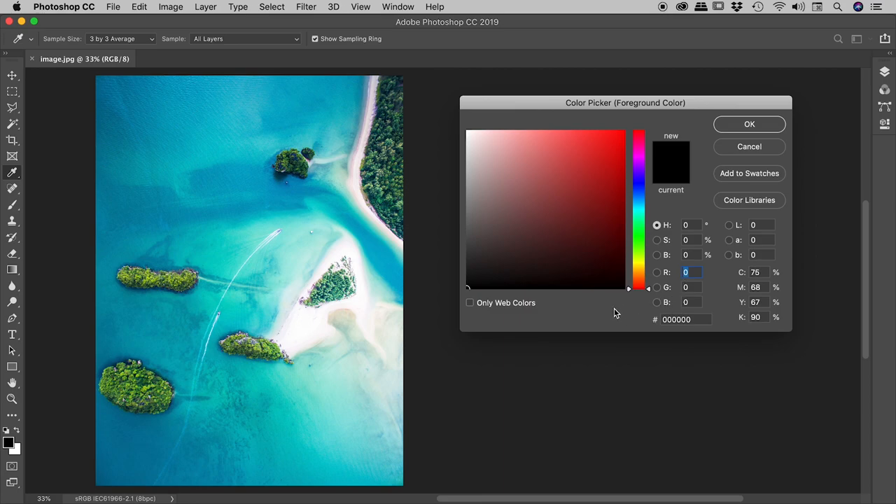